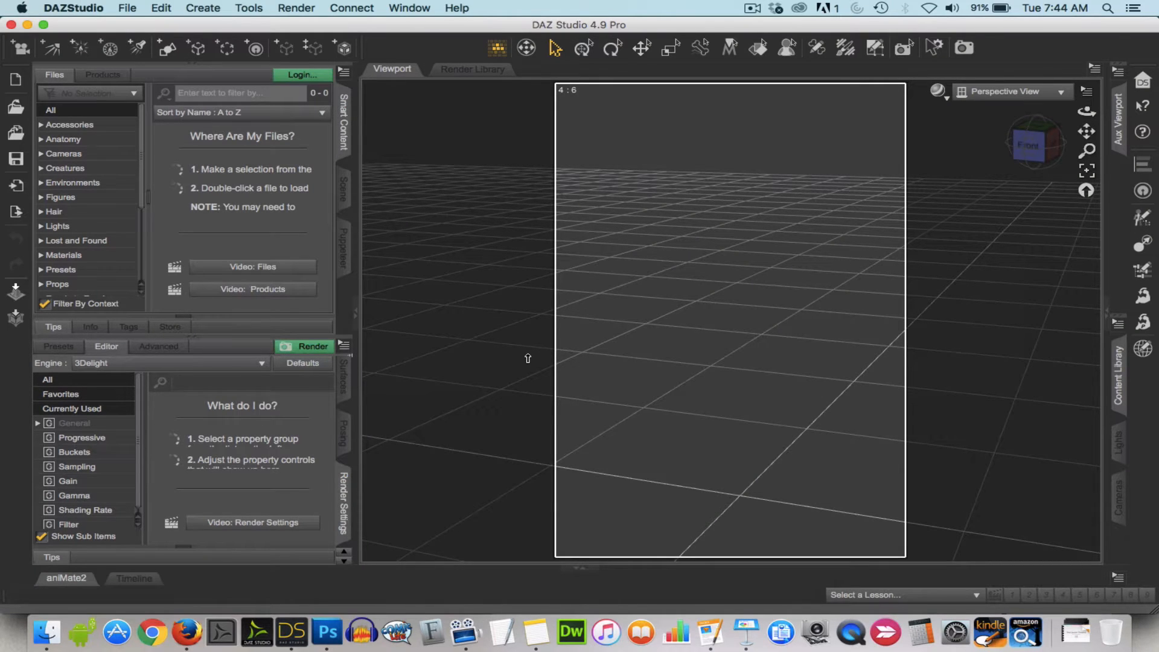
pyautogui.moveTo(530, 364)
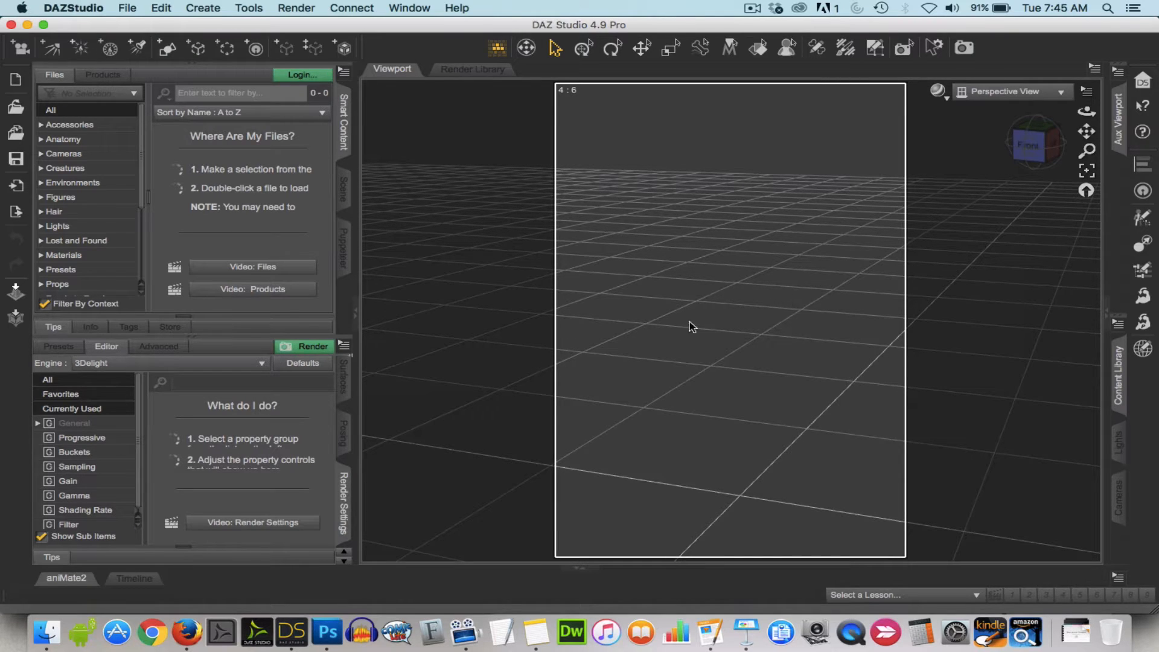
# Step: Load the Genesis figure from Smart Content Figures and apply a male skin
pyautogui.click(61, 197)
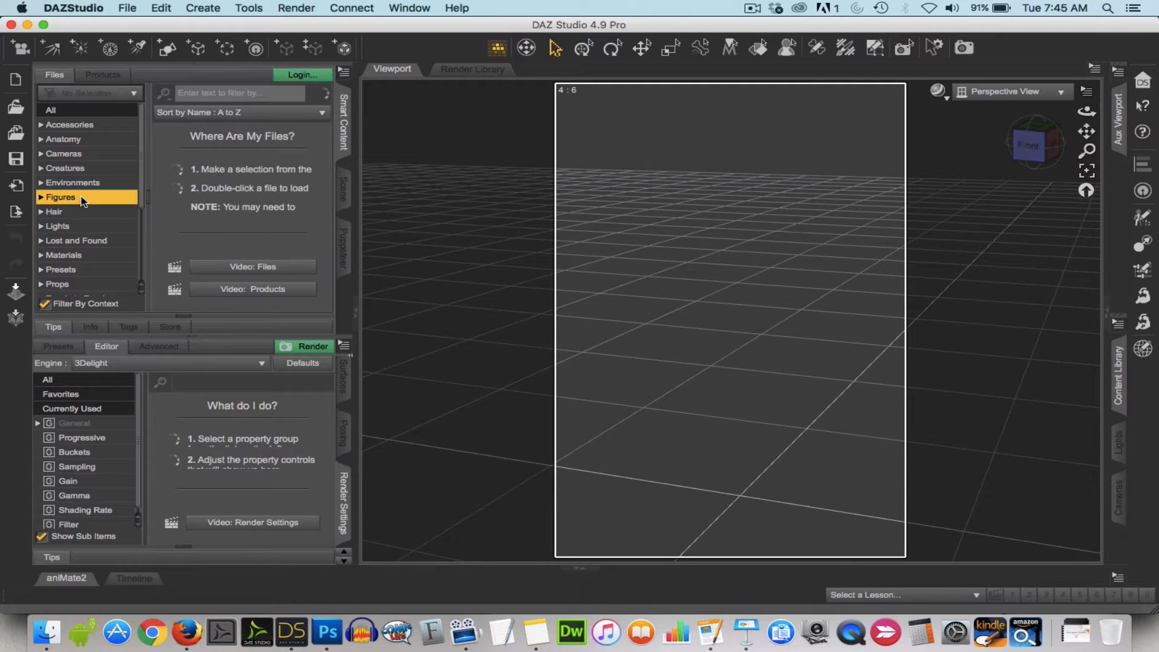
pyautogui.click(61, 196)
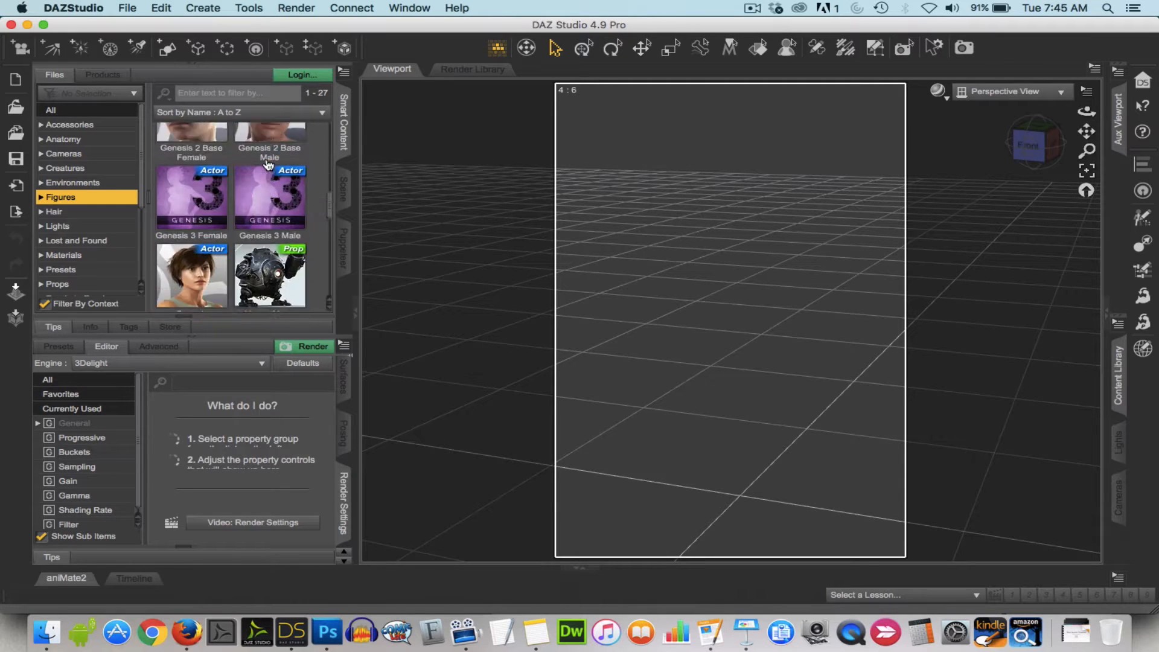
pyautogui.scroll(-3)
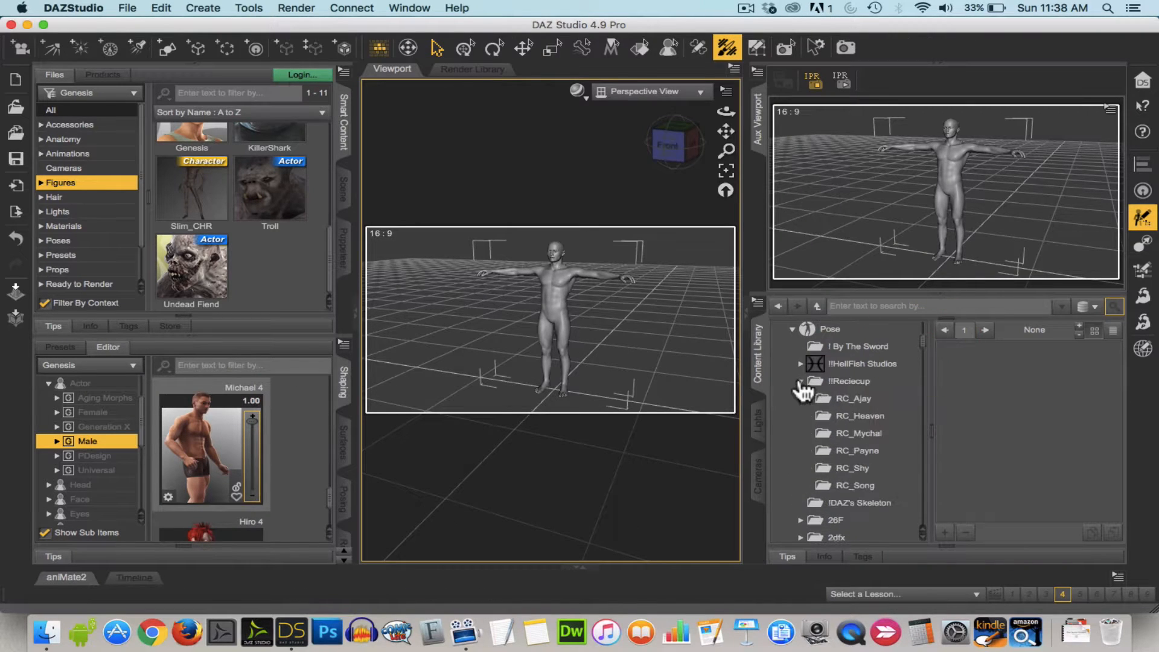
pyautogui.click(856, 450)
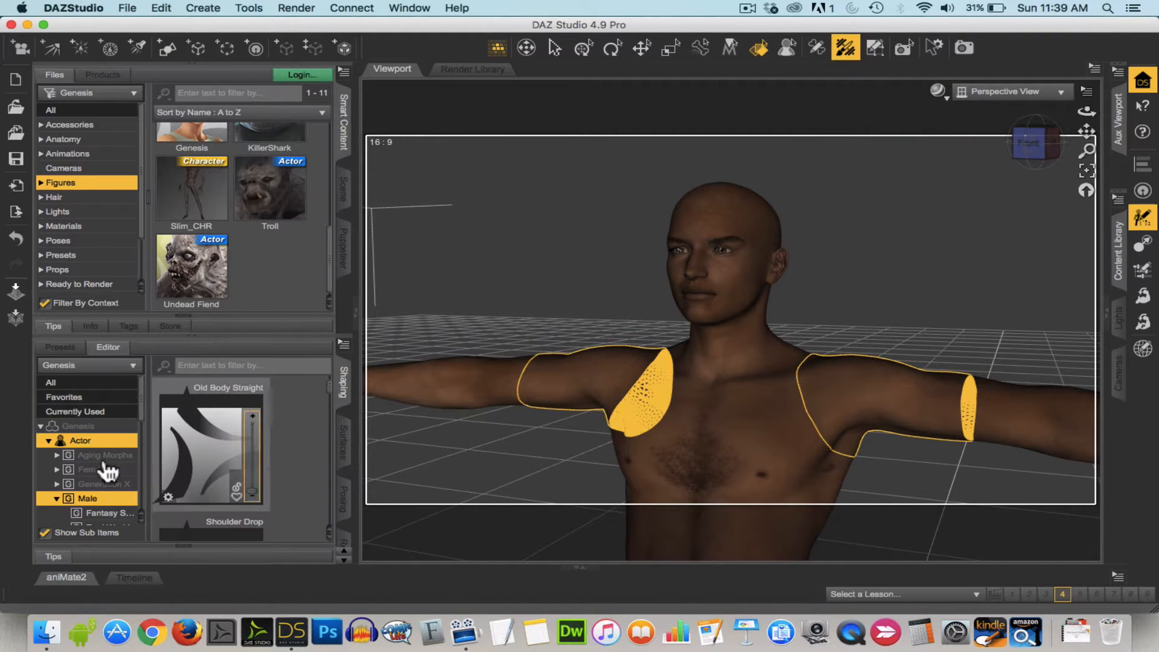
# Step: Dial the Actor Thin and Male body morphs to bulk up the figure
pyautogui.click(97, 446)
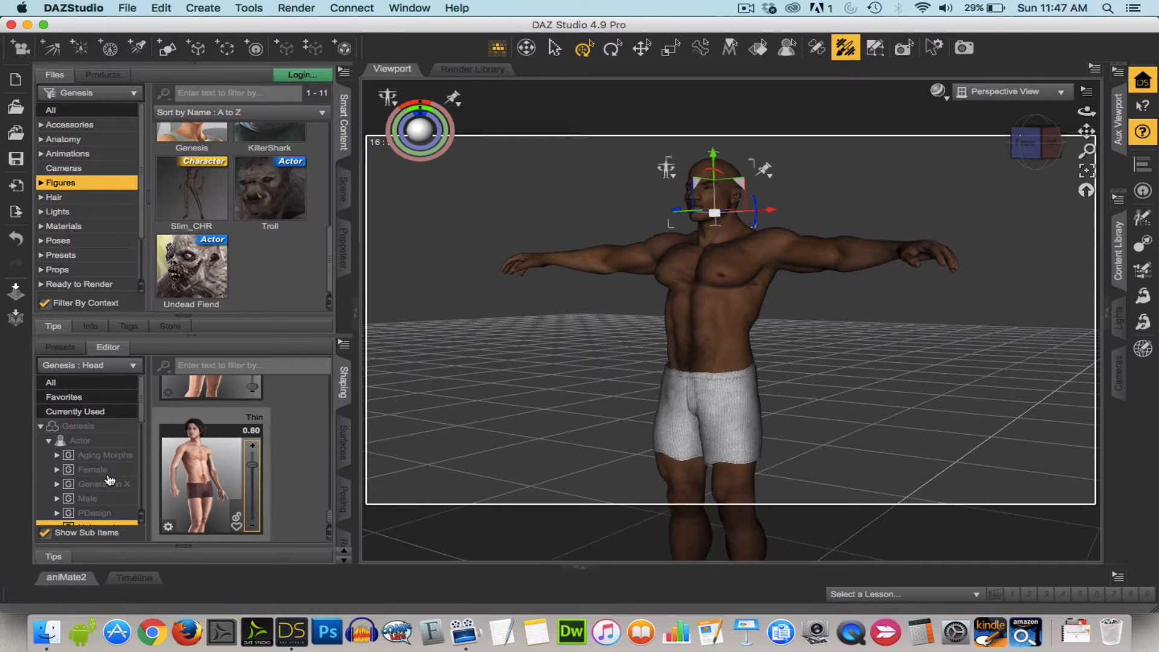
pyautogui.click(88, 498)
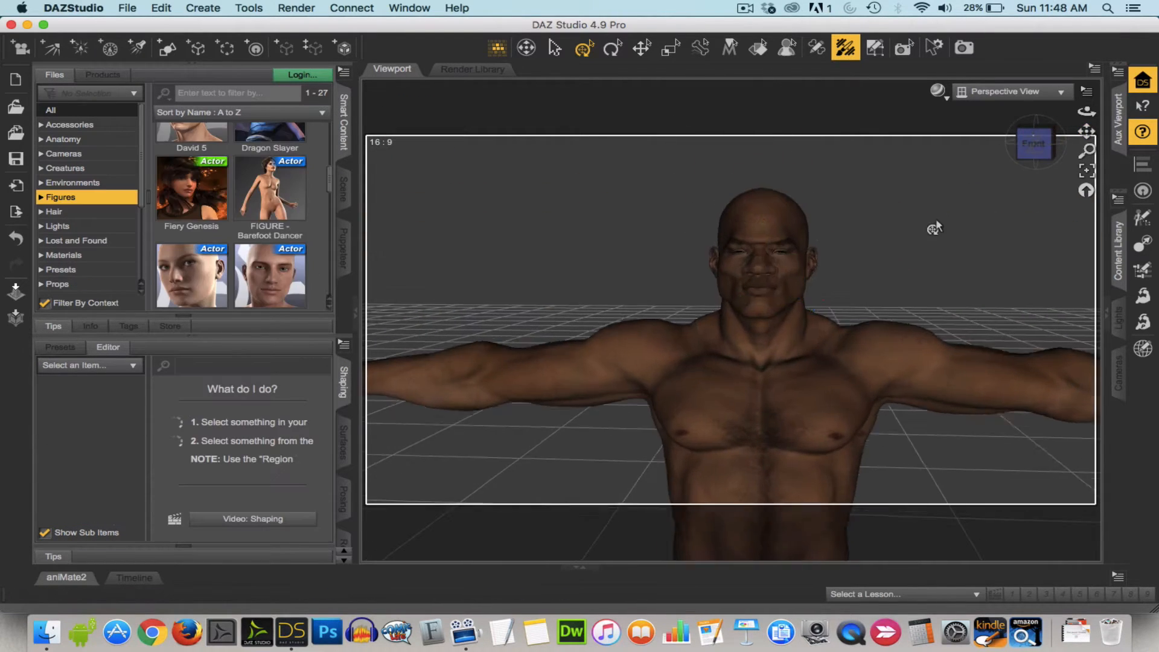
# Step: Load CyberSuit_Base and fit it to Genesis with Parent To Target
pyautogui.click(59, 347)
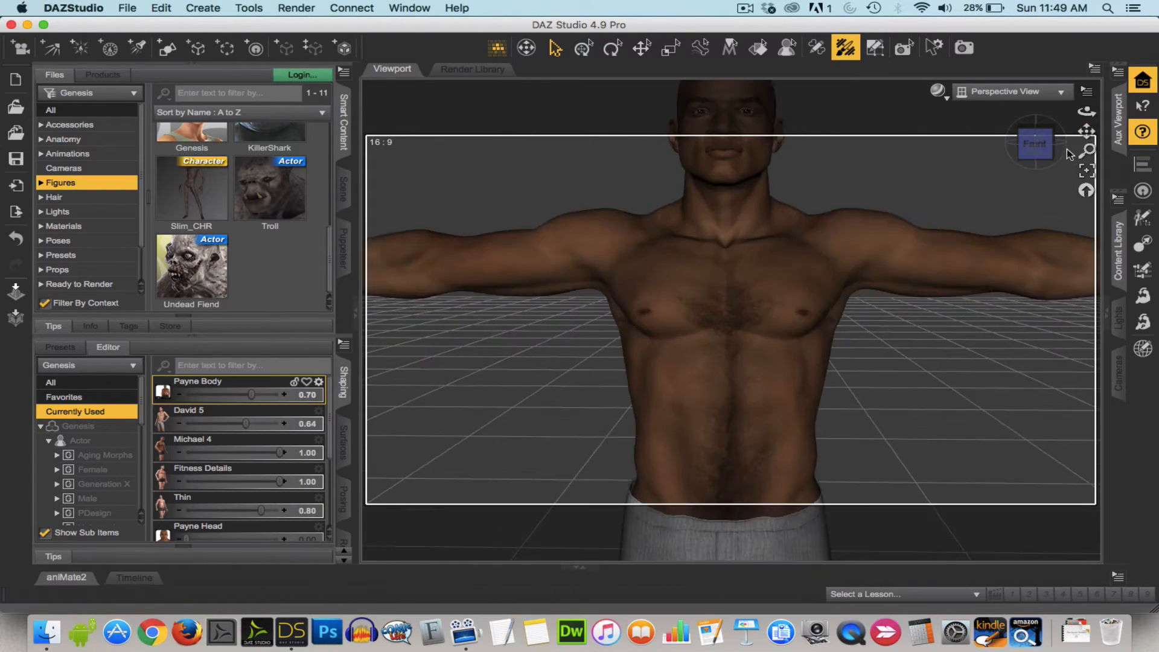
pyautogui.click(1034, 143)
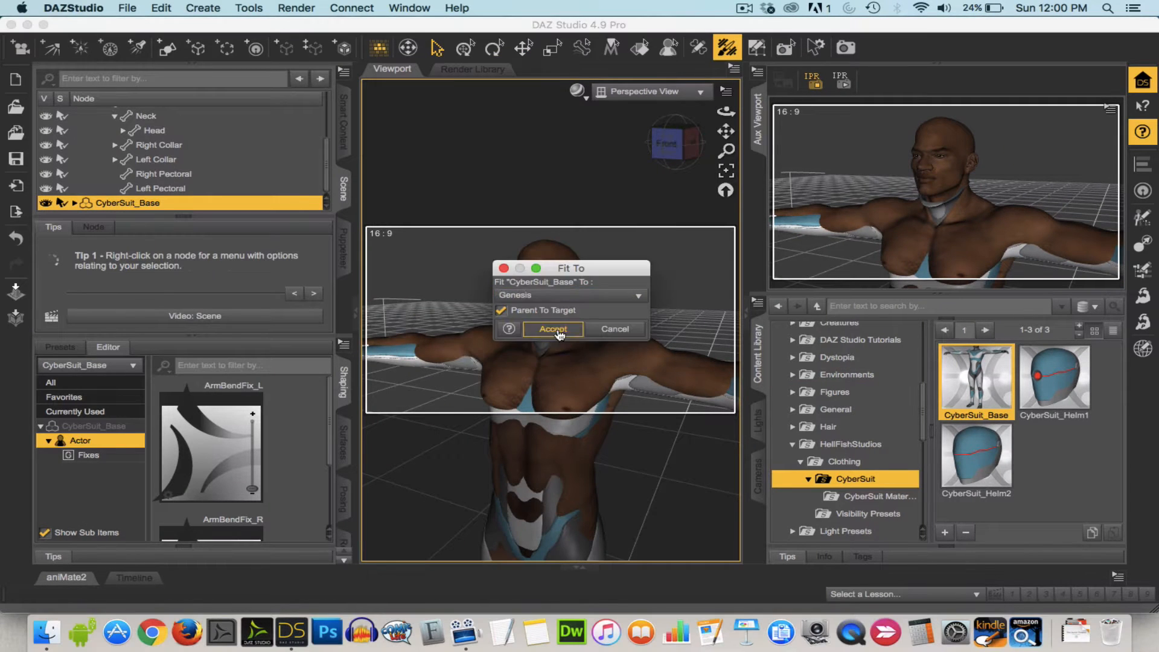
# Step: Accept the Genesis fit and apply a black material preset to CyberSuit_Base
pyautogui.click(553, 329)
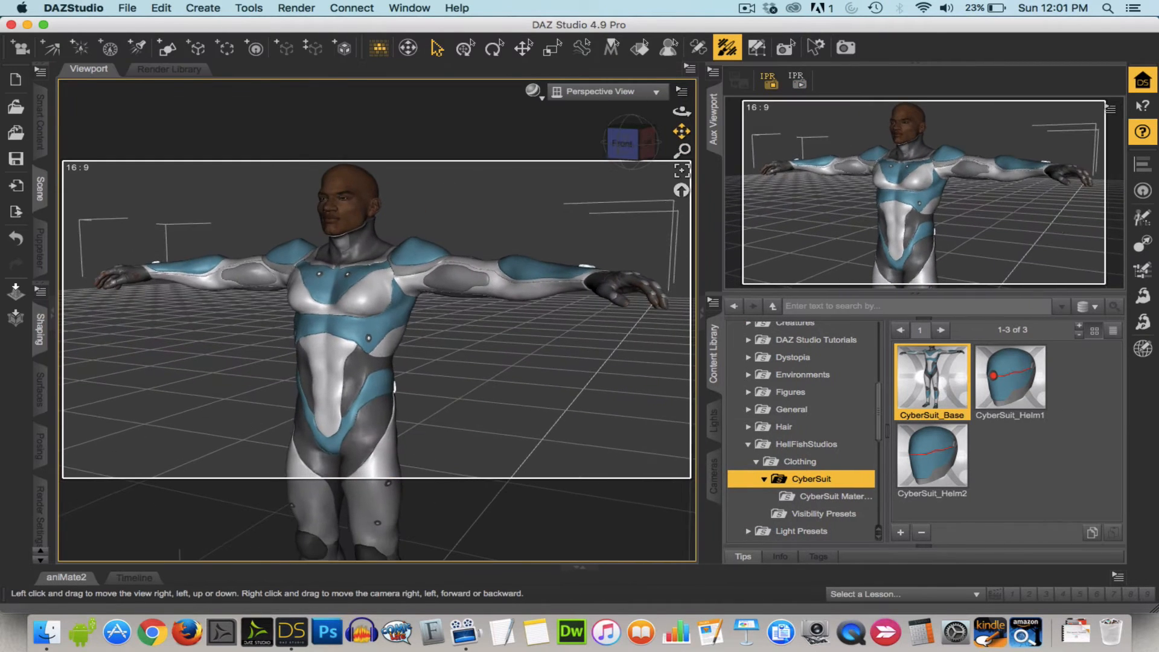
pyautogui.doubleClick(1011, 443)
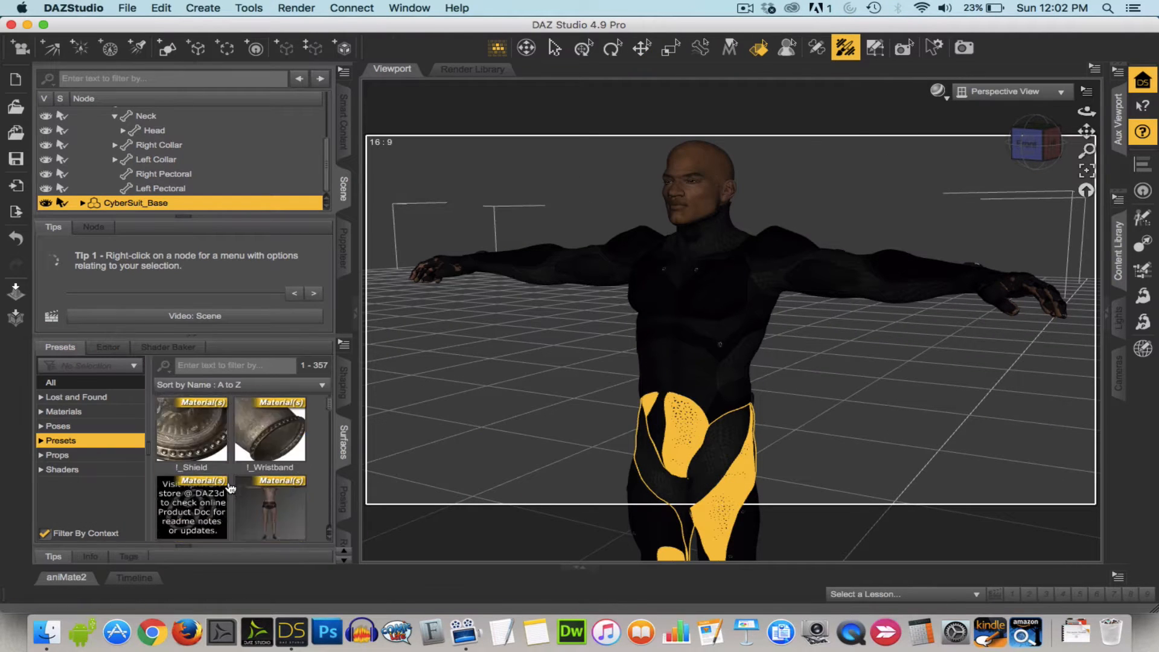
# Step: Give Legs_02 a Quilted Leather shader with black Diffuse and Ambient Color
pyautogui.click(108, 347)
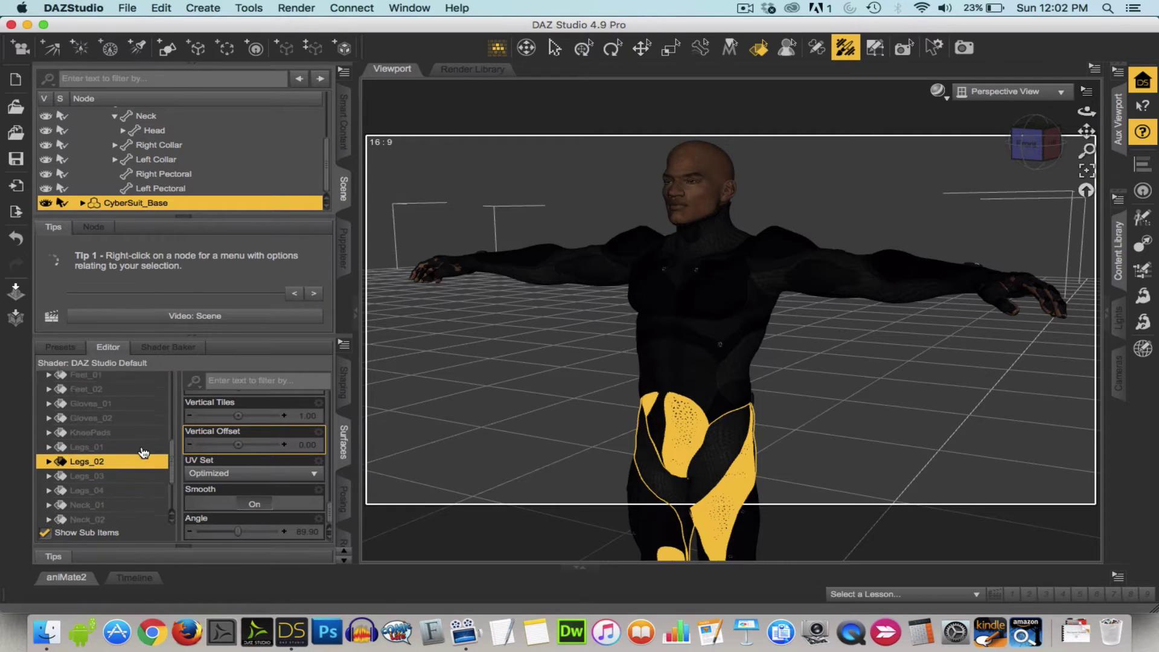
pyautogui.click(47, 478)
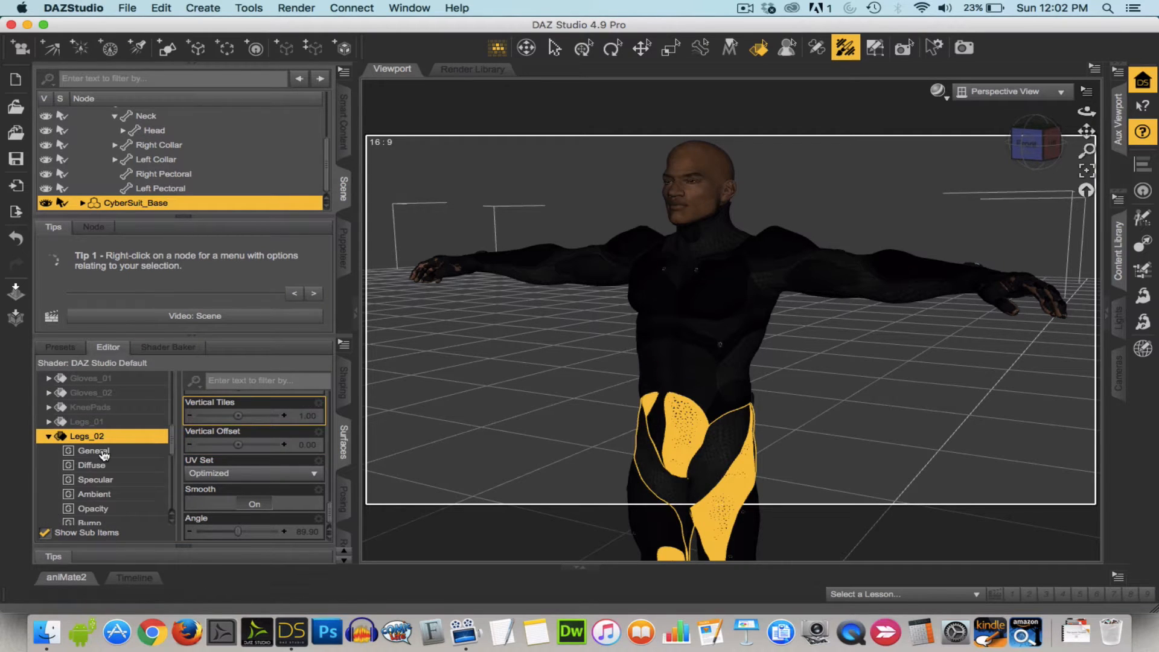
pyautogui.click(60, 347)
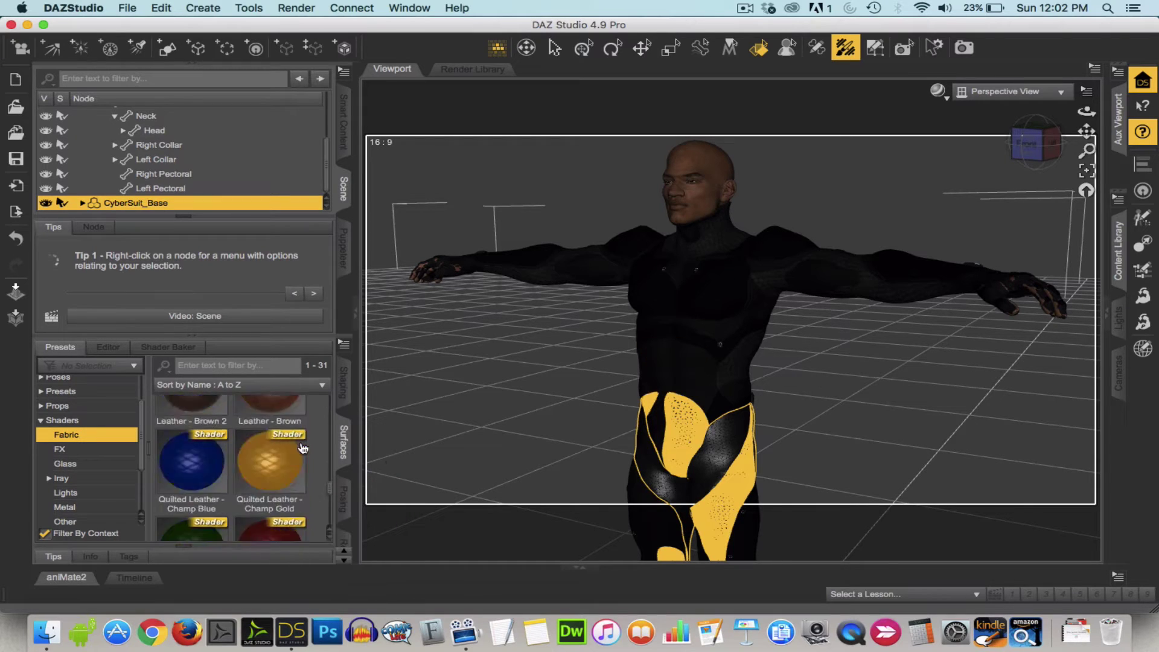
pyautogui.click(108, 347)
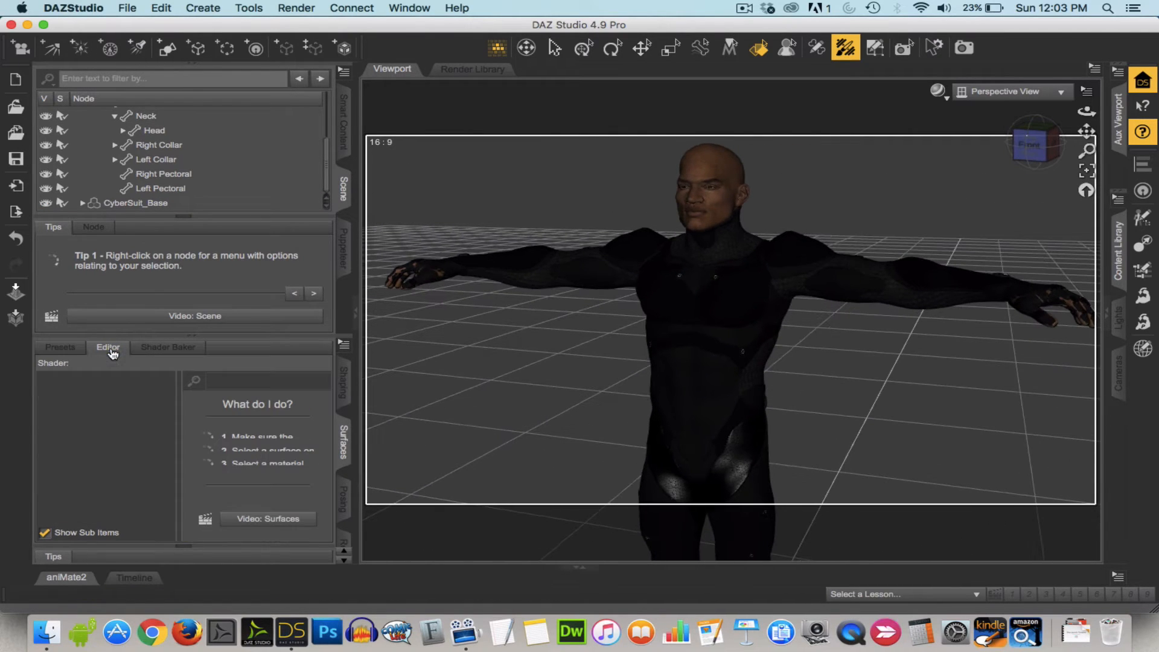
pyautogui.click(139, 203)
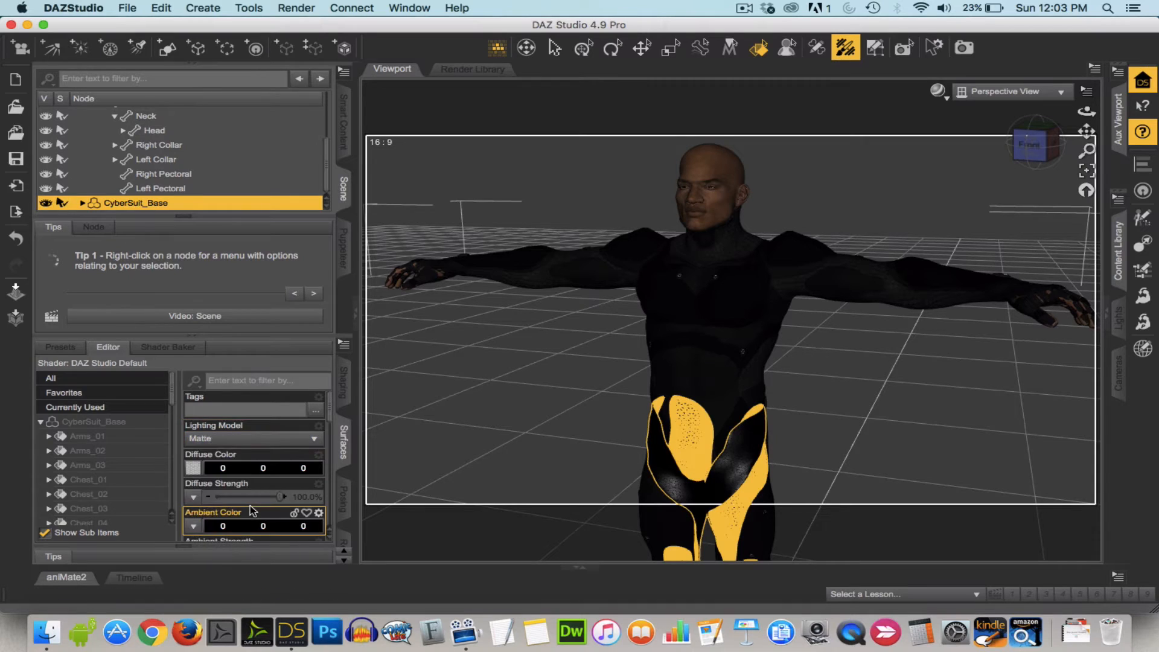
pyautogui.click(903, 48)
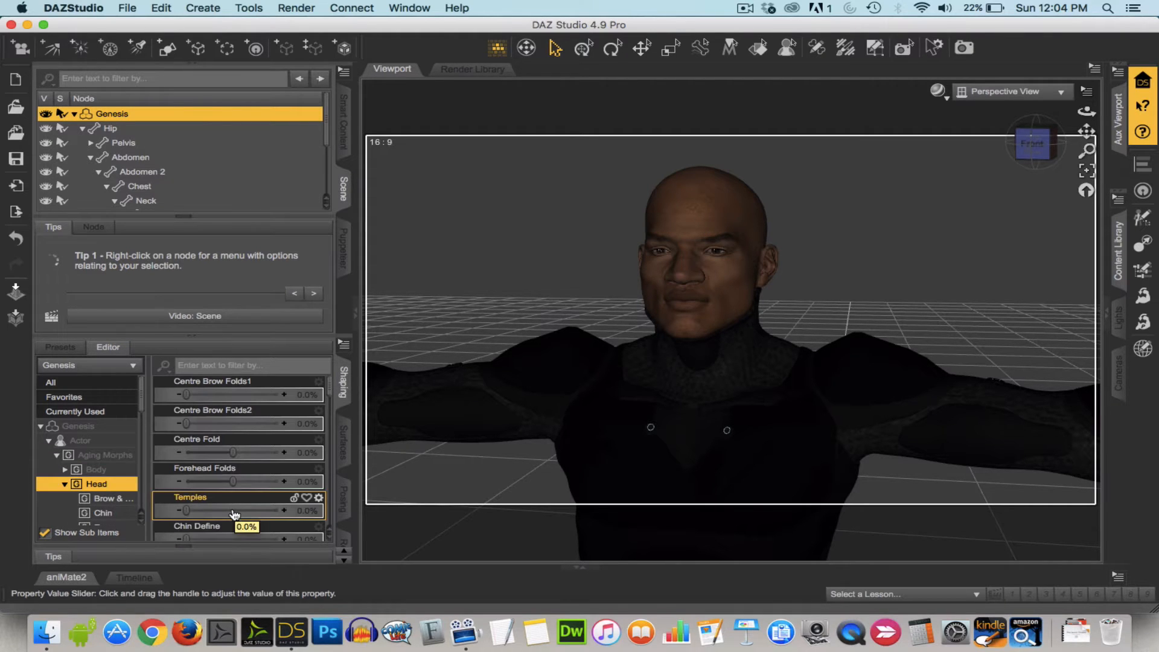
# Step: Set Under Eye1 and Under Eye2 to 100% and Face Sag1 to about 57%
pyautogui.scroll(-3)
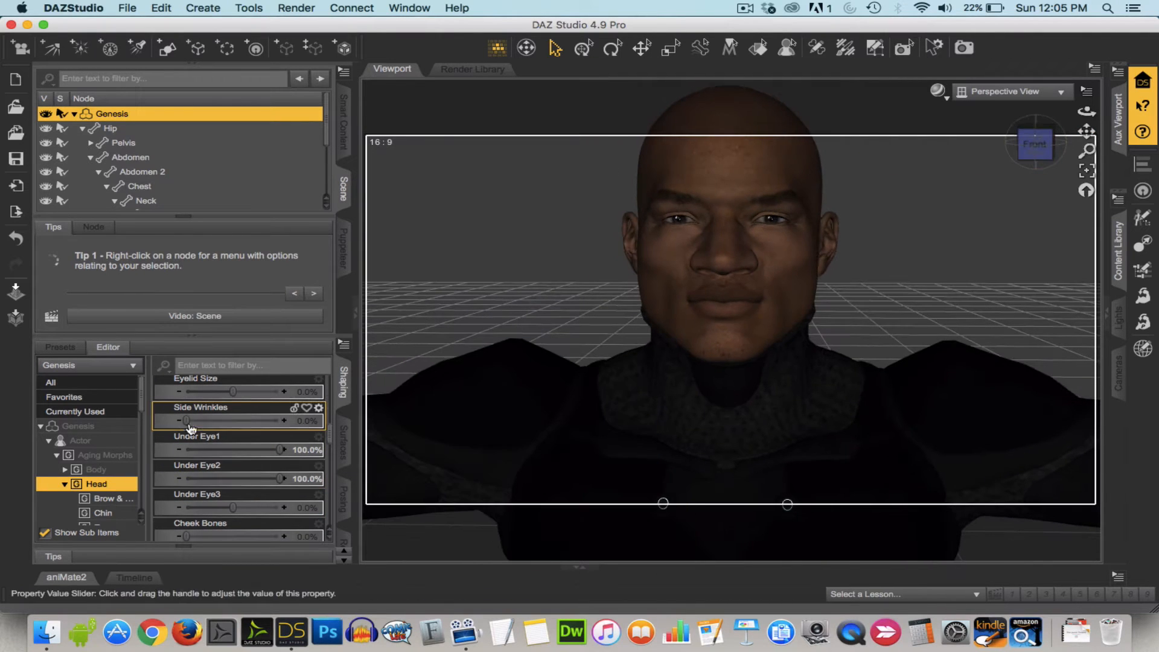
pyautogui.scroll(-3)
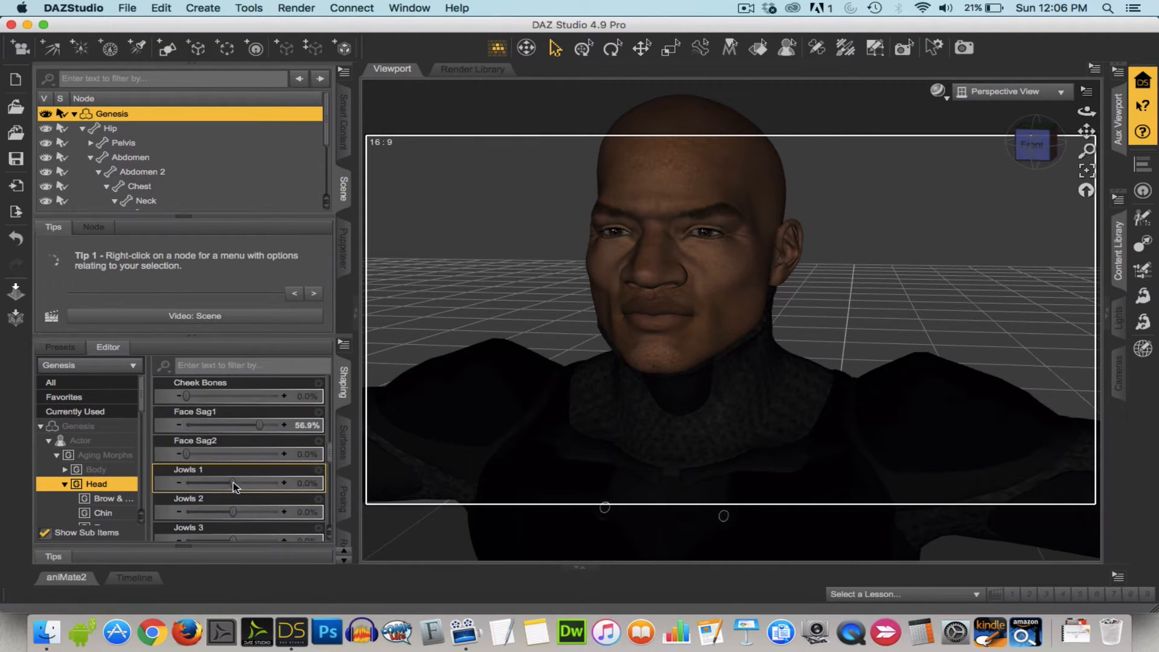
pyautogui.moveTo(185, 483); pyautogui.dragTo(259, 482)
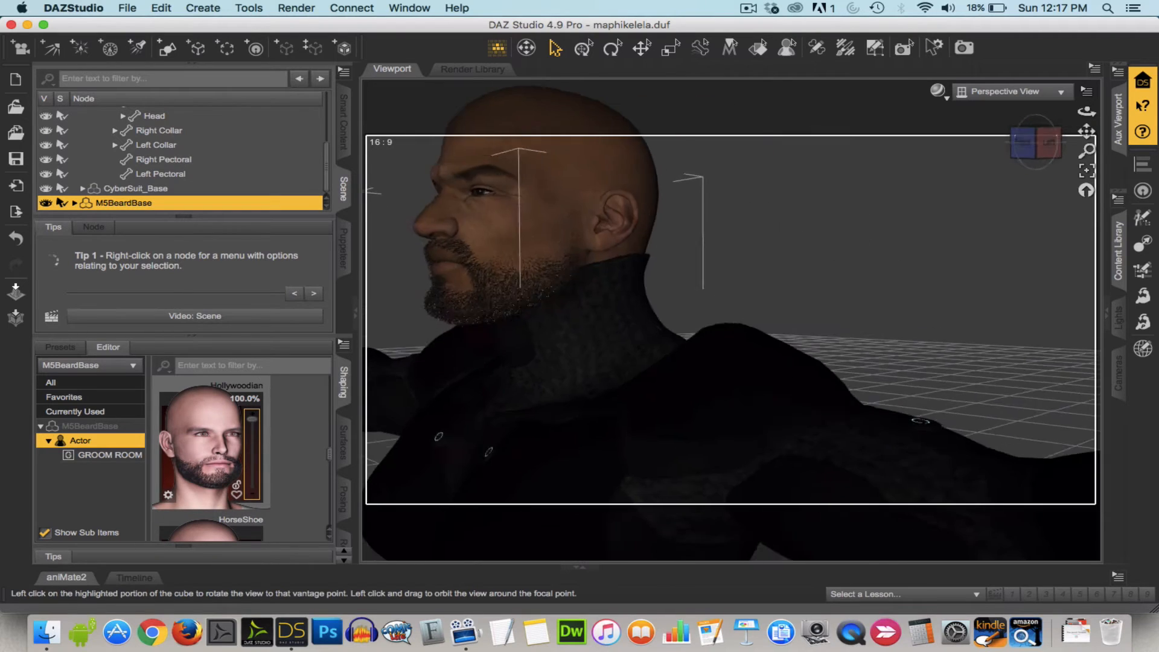
# Step: Apply the Hollywoodian preset to M5BeardBase and add Boy Hair V4 from 3Dream
pyautogui.click(1025, 141)
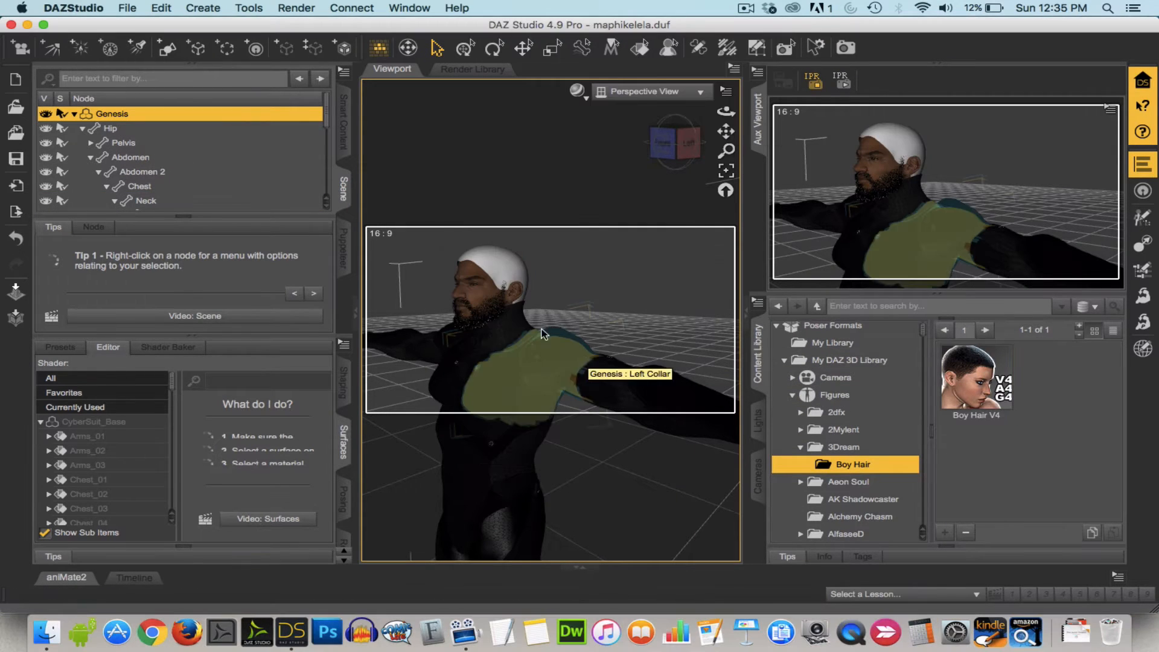
pyautogui.click(103, 202)
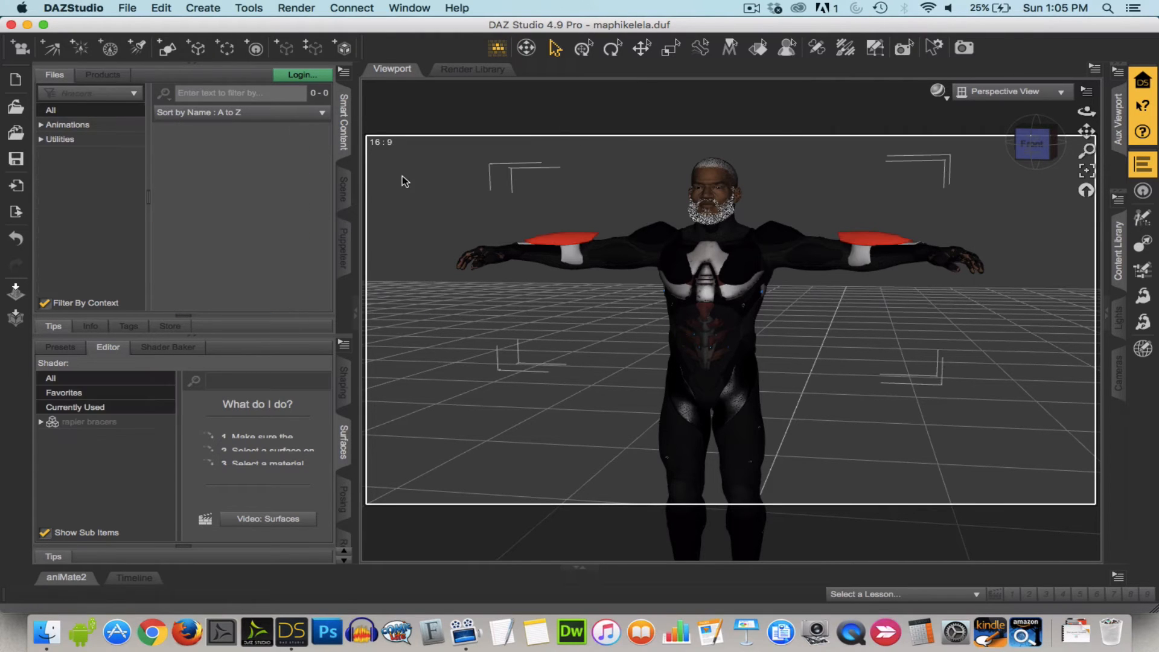
# Step: Load and fit the rapier greaves, then start fitting the rapier bracers
pyautogui.doubleClick(191, 262)
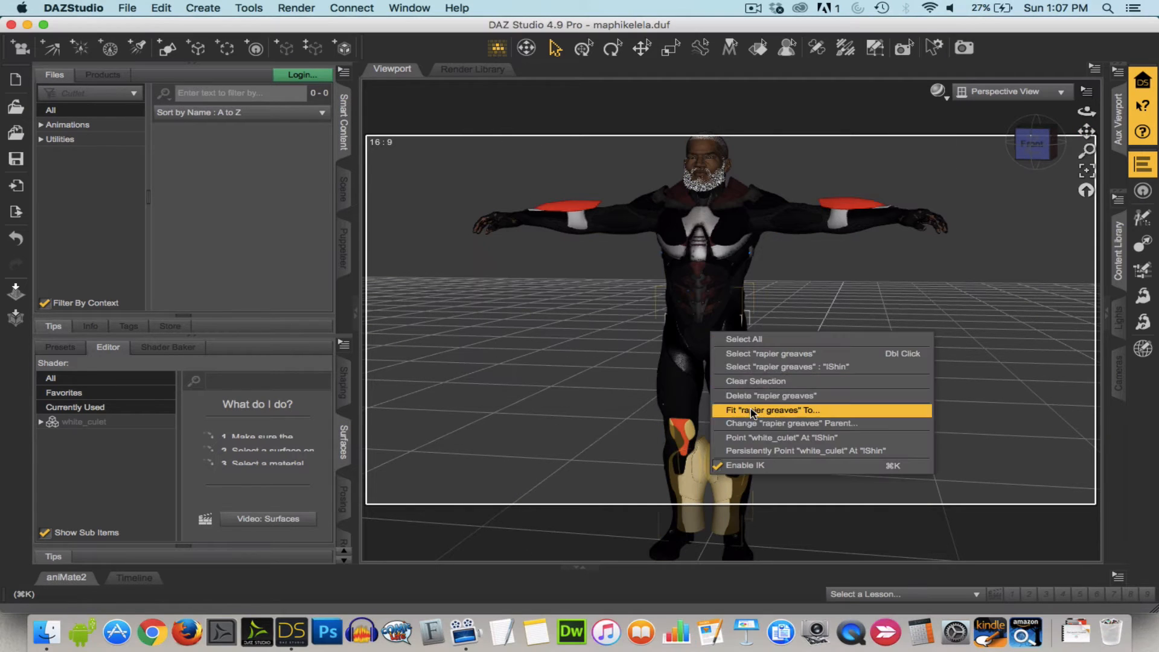
pyautogui.click(773, 410)
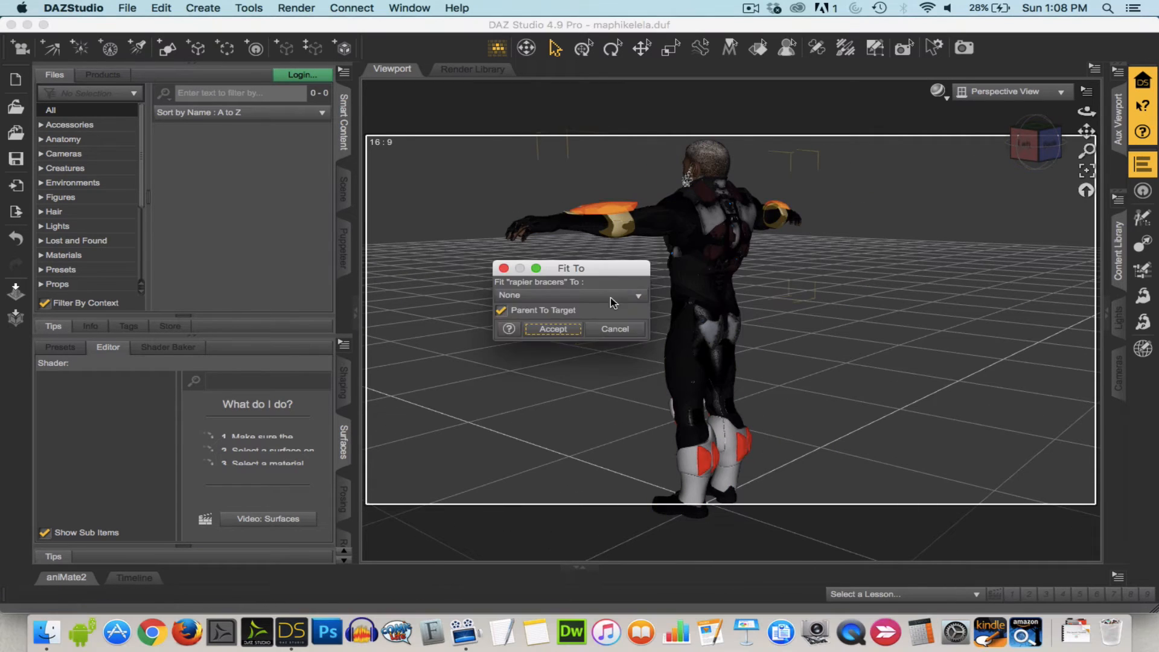
# Step: Accept the bracers fit, auto-fit white_gorget via Michael 4, and load white_breastplate
pyautogui.click(554, 328)
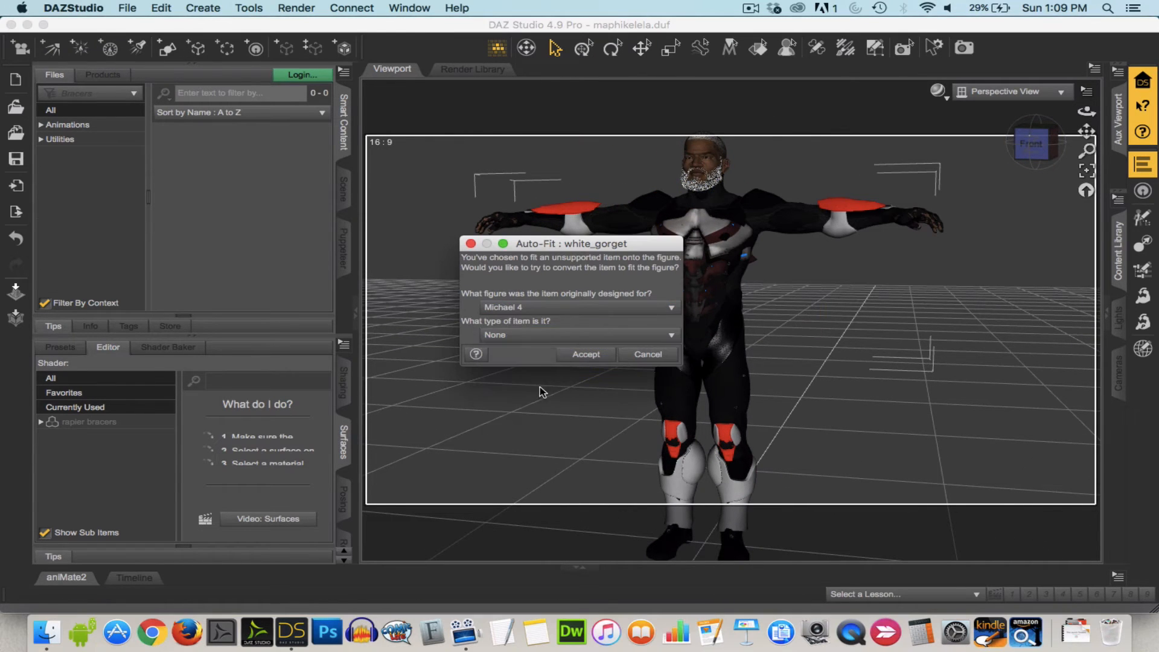
pyautogui.click(586, 355)
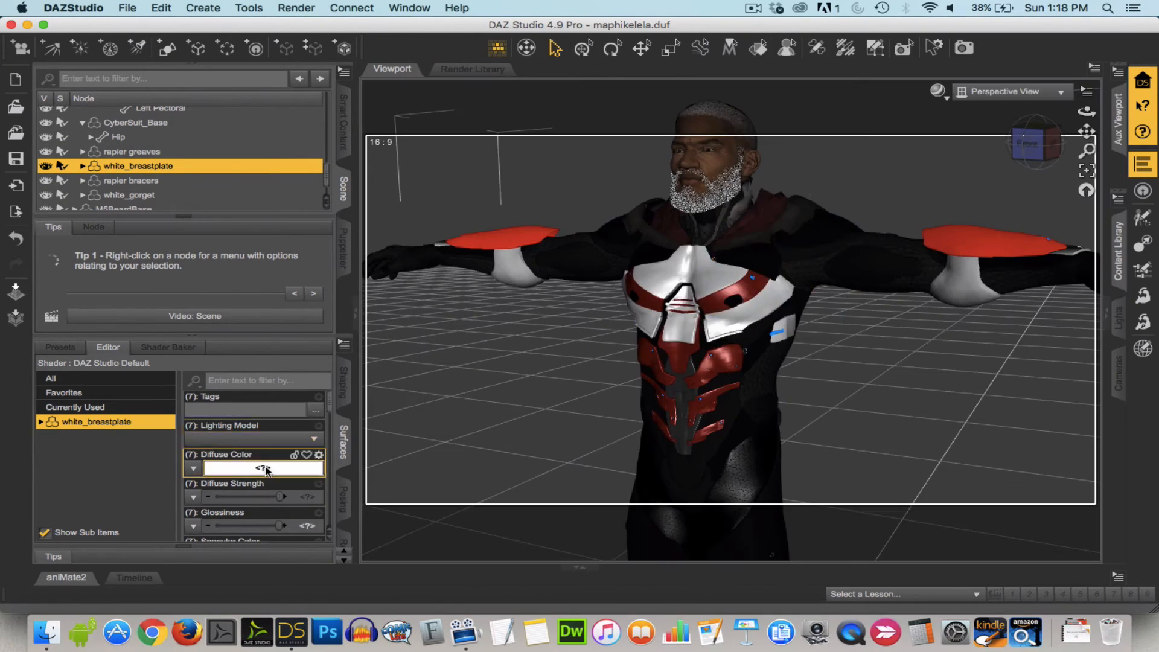
# Step: Recolour the bracers, gorget and greaves Licorice black with 98% Glossiness
pyautogui.rightClick(969, 276)
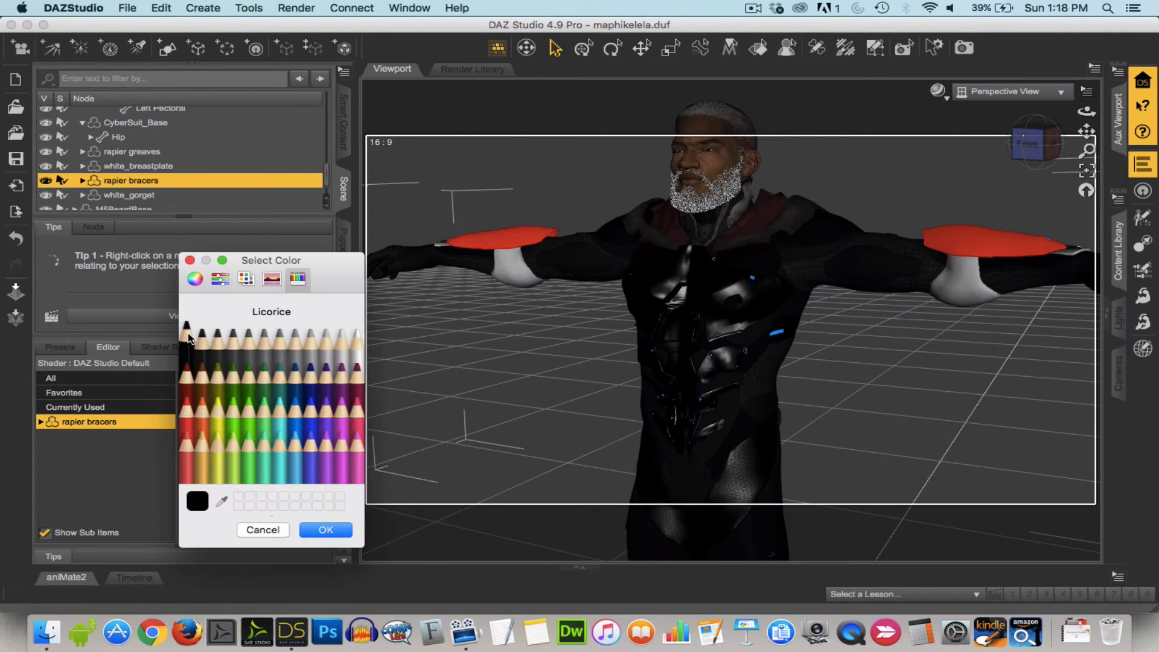
pyautogui.click(325, 529)
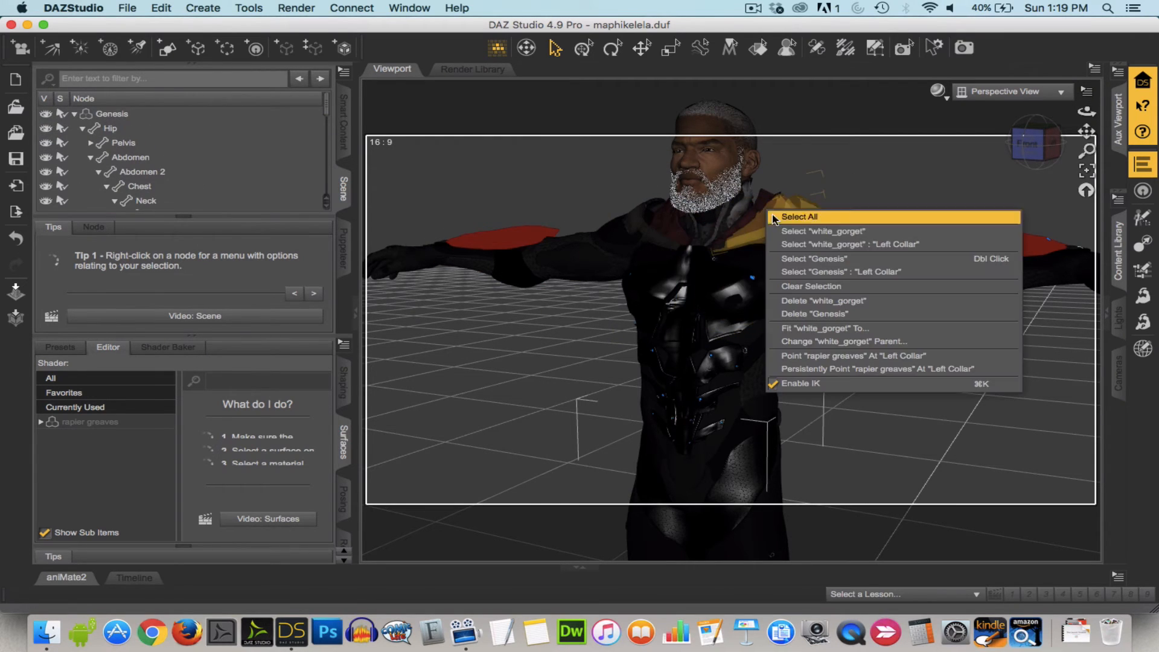
pyautogui.click(826, 231)
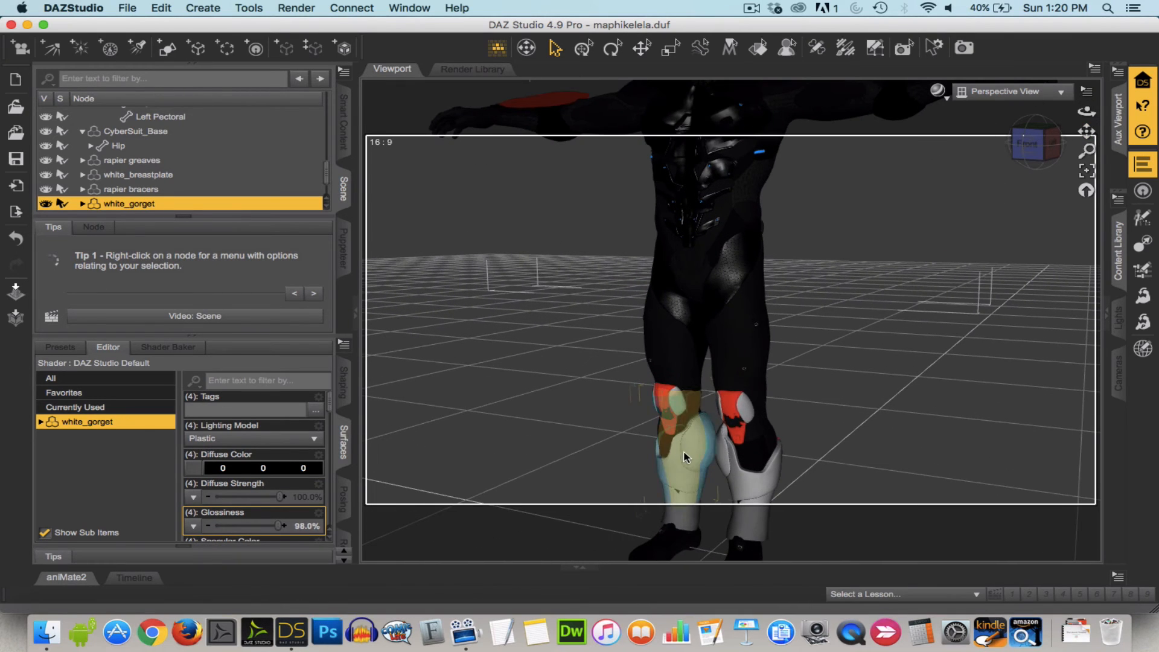
pyautogui.click(127, 160)
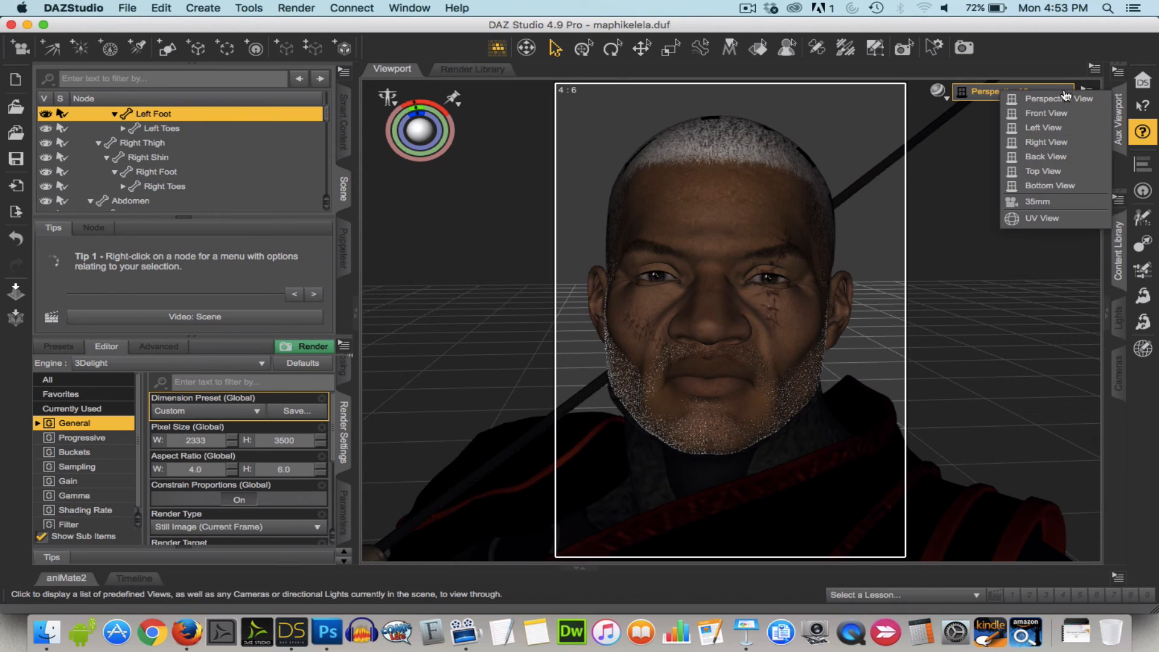
# Step: Switch the viewport to Perspective View for the 2333 × 3500 portrait render
pyautogui.click(1037, 202)
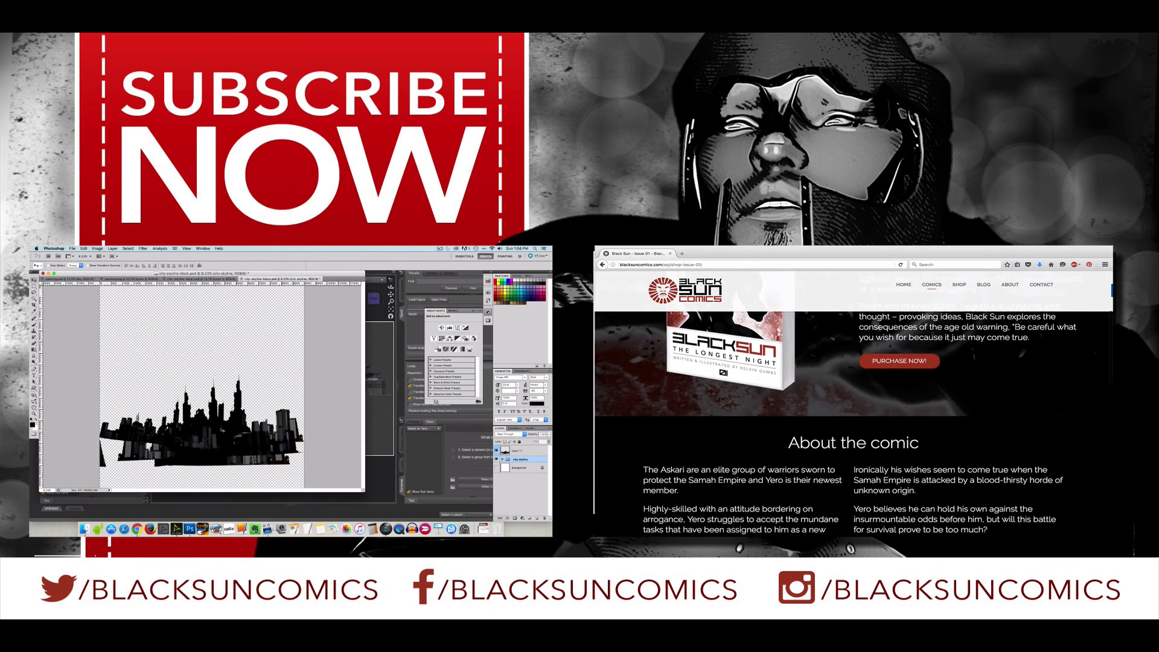
pyautogui.scroll(-3)
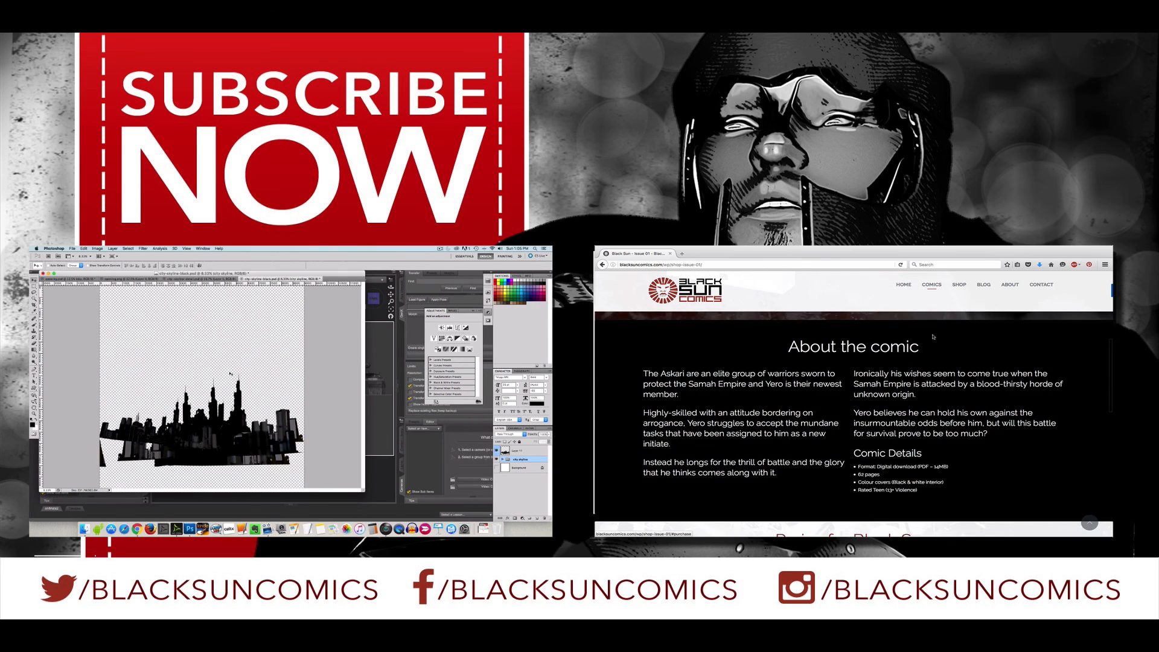
pyautogui.scroll(-3)
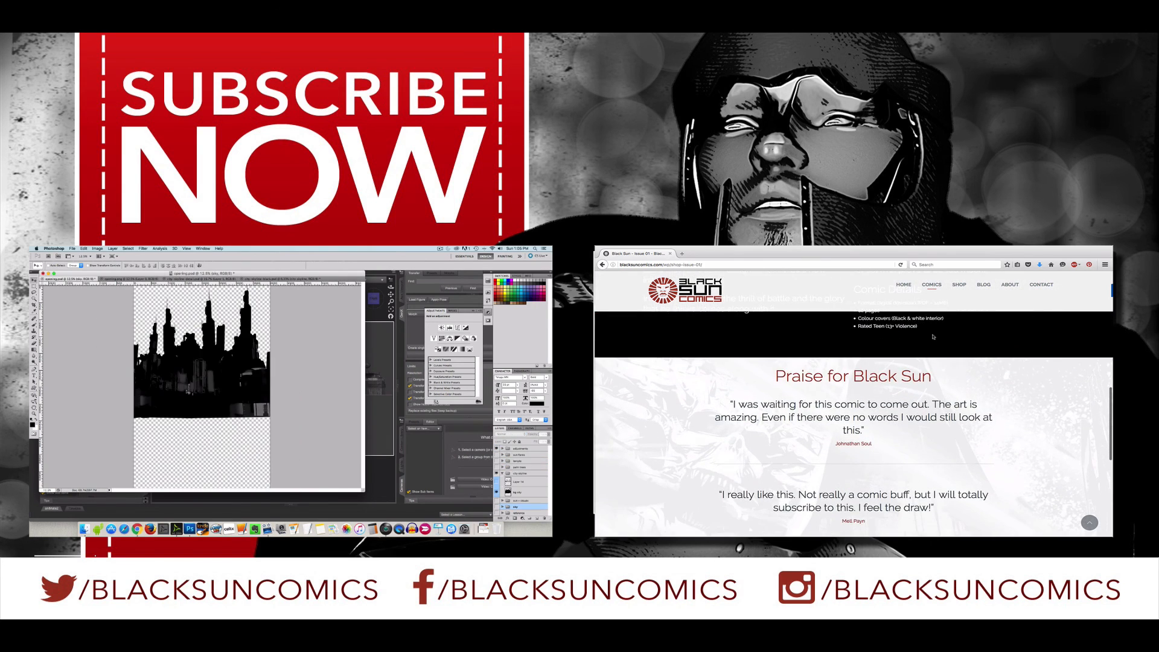